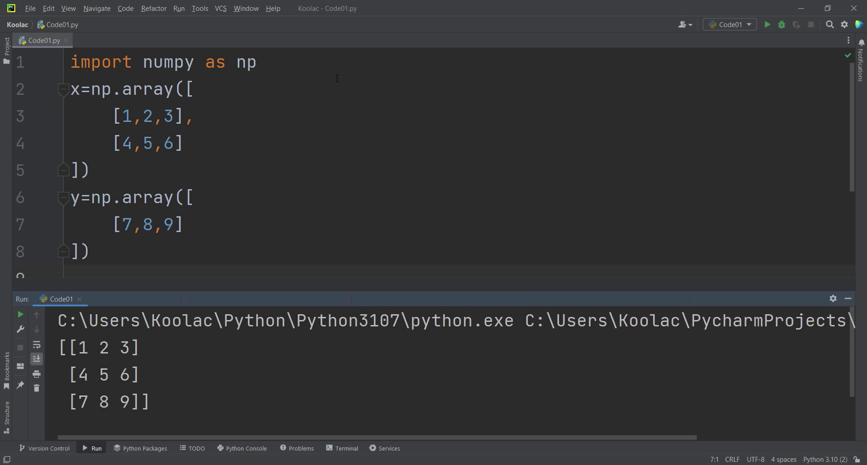
Close the Run window and write np.concatenate((x,y),axis=0) on line 9.
left_click(326, 109)
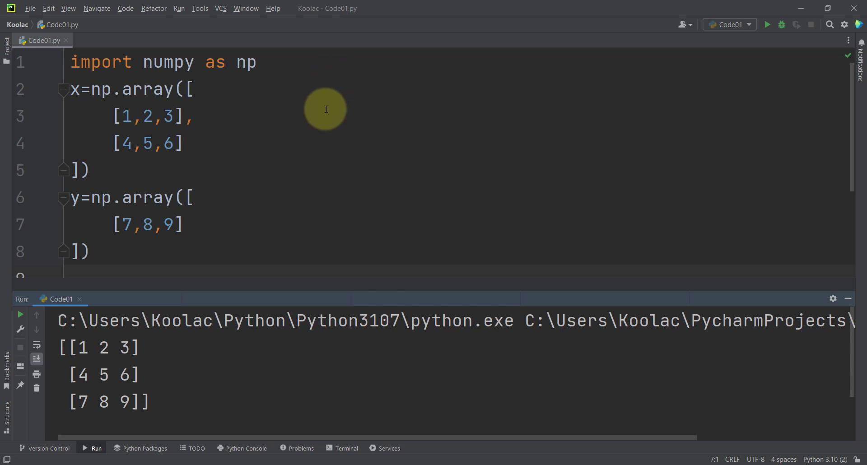
mouse_move(101, 116)
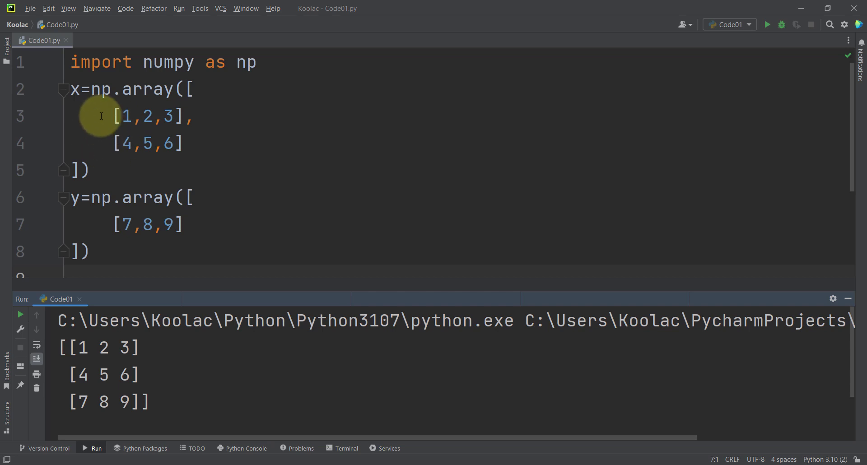
mouse_move(193, 237)
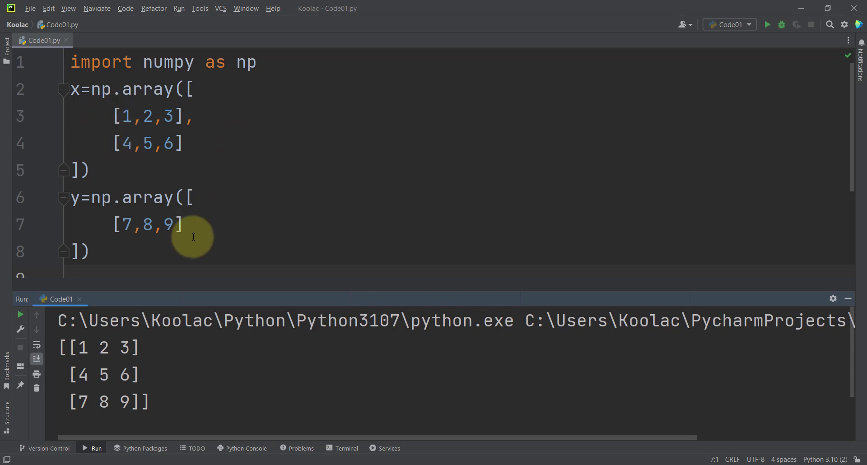
mouse_move(117, 250)
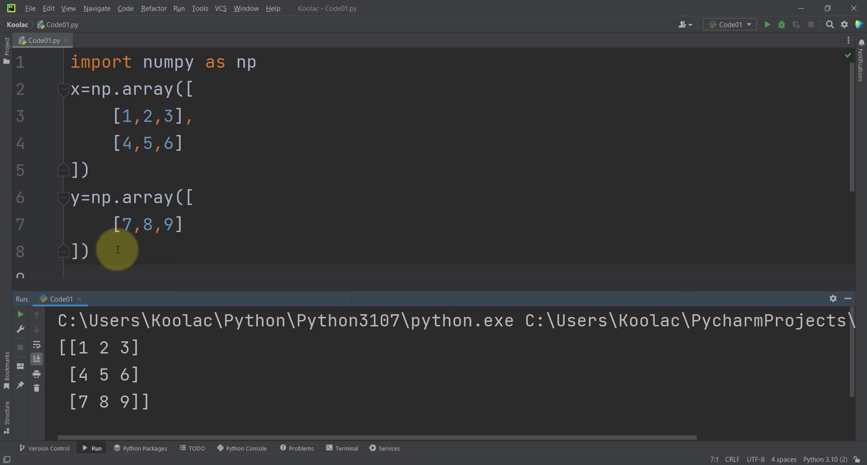
mouse_move(228, 240)
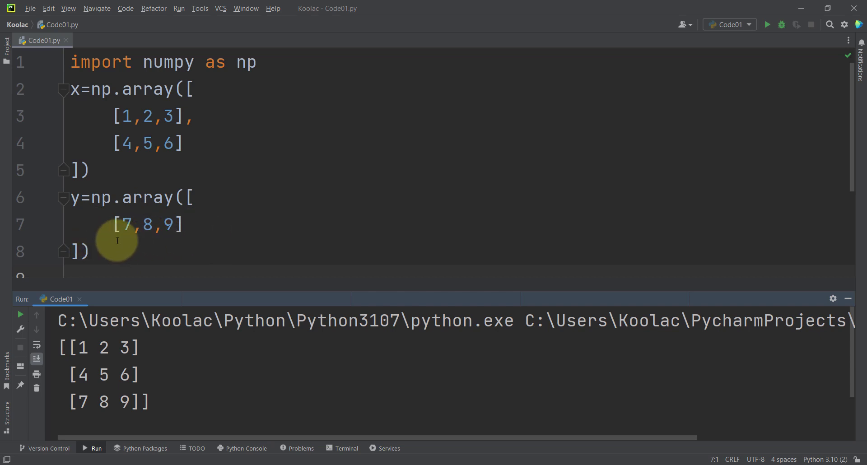
mouse_move(117, 253)
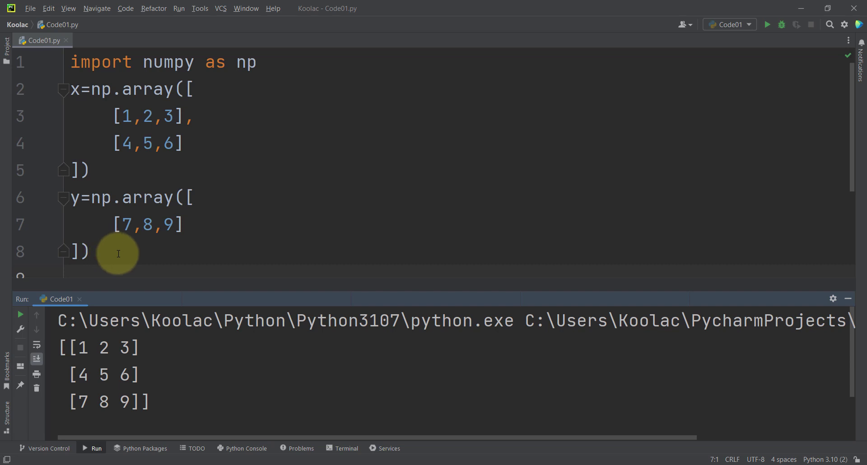
mouse_move(191, 231)
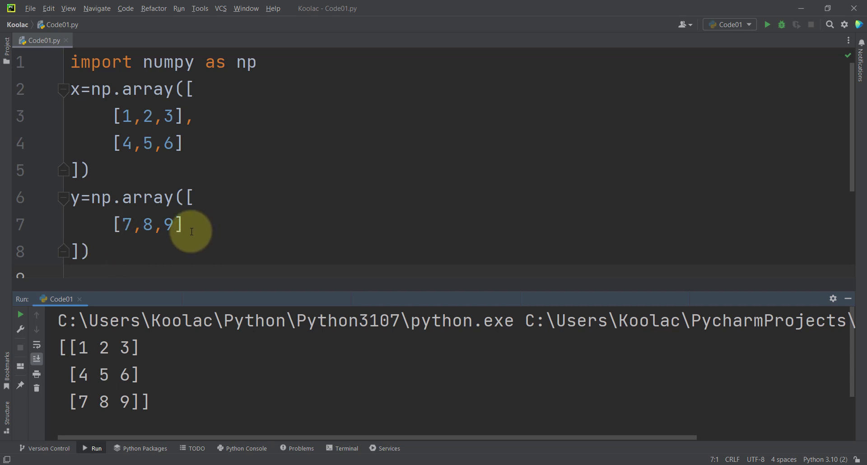
mouse_move(147, 173)
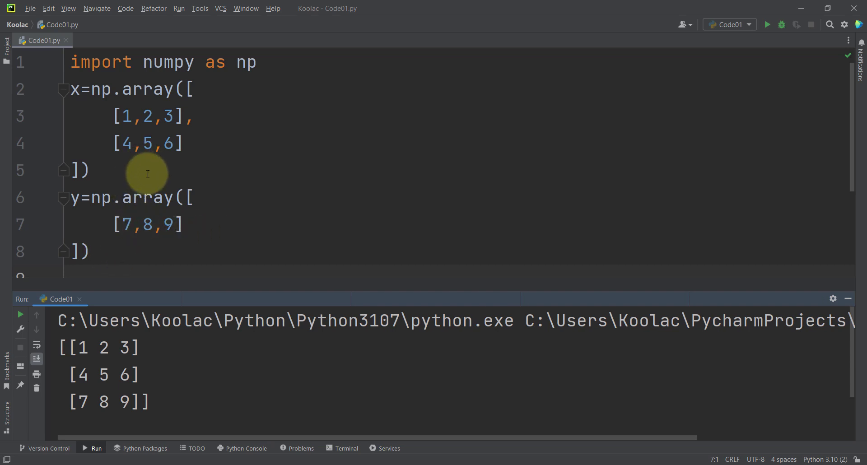
mouse_move(745, 362)
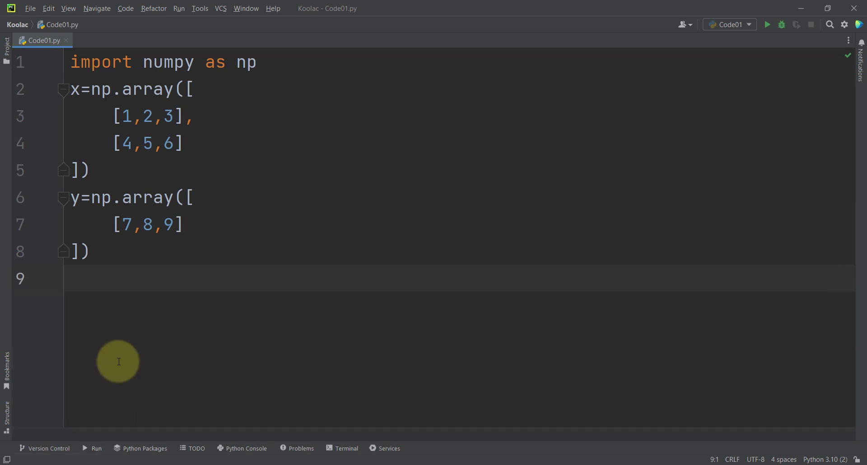
type("np.con")
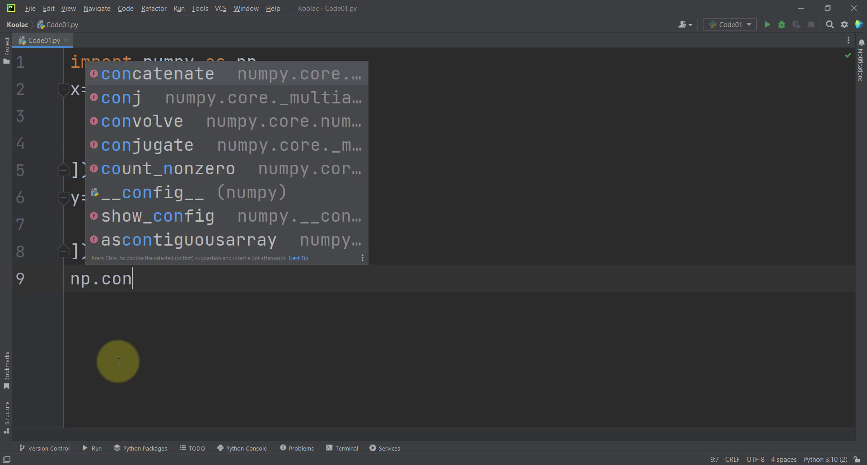
left_click(157, 74)
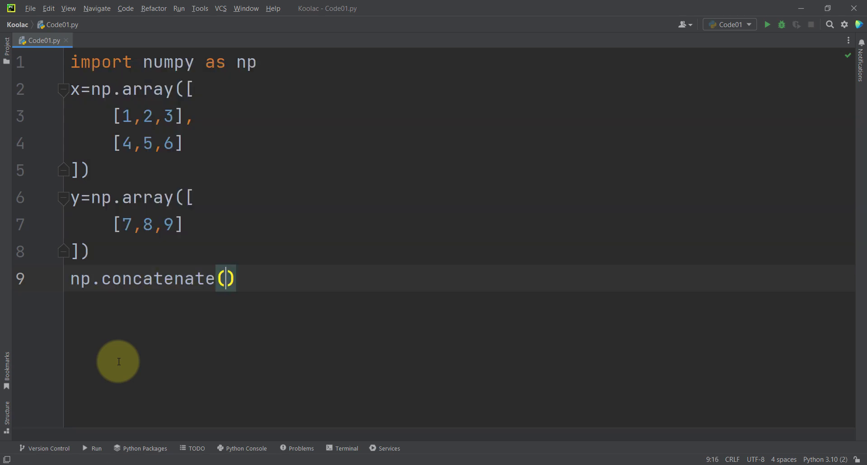
type("(")
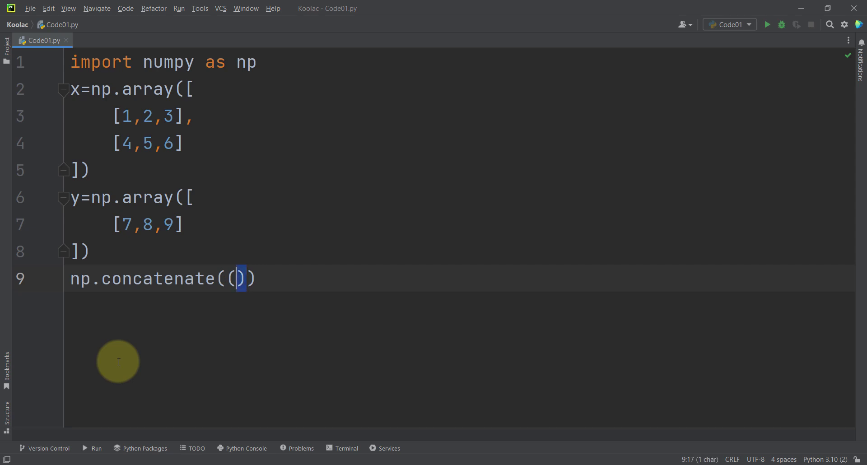
type("x,")
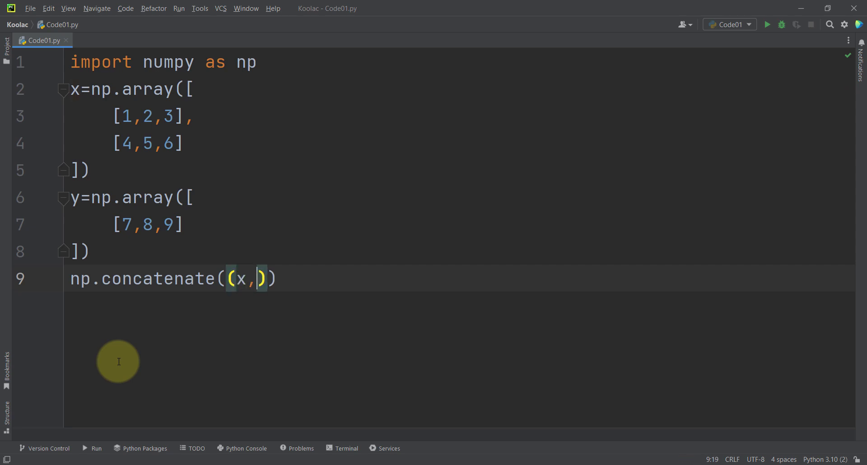
type("y")
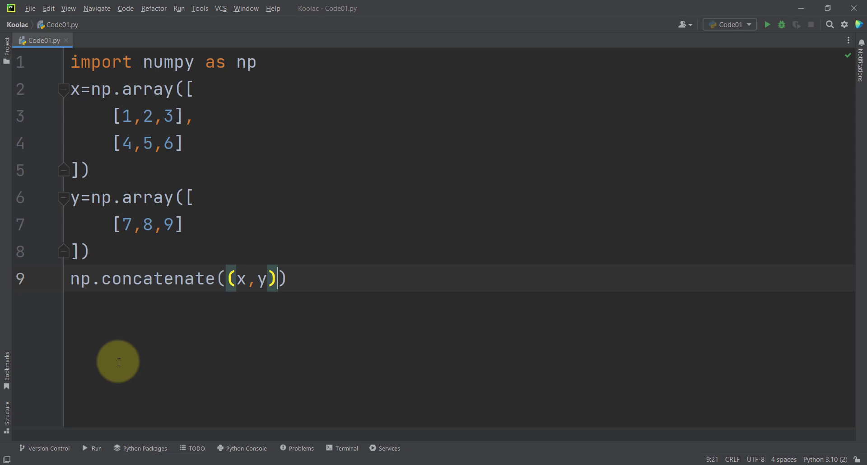
type(",axis=0")
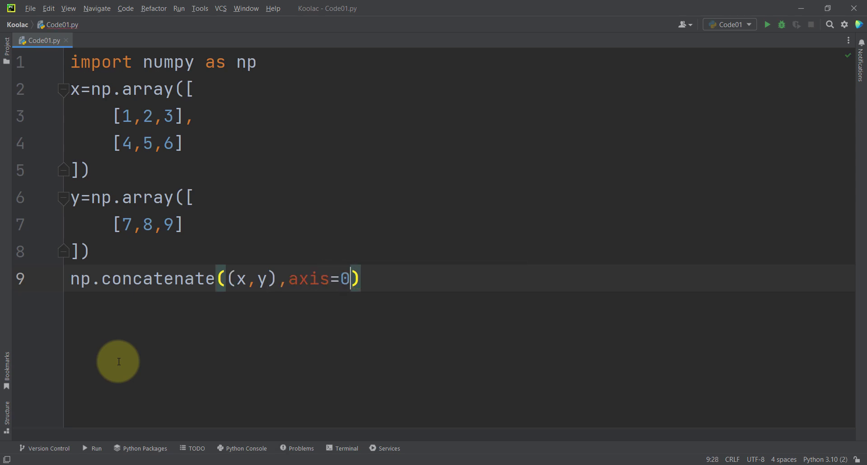
mouse_move(125, 357)
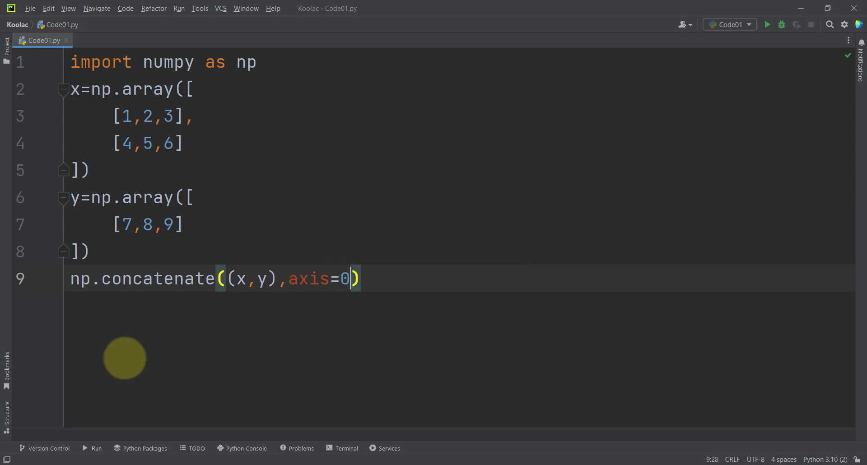
double_click(143, 225)
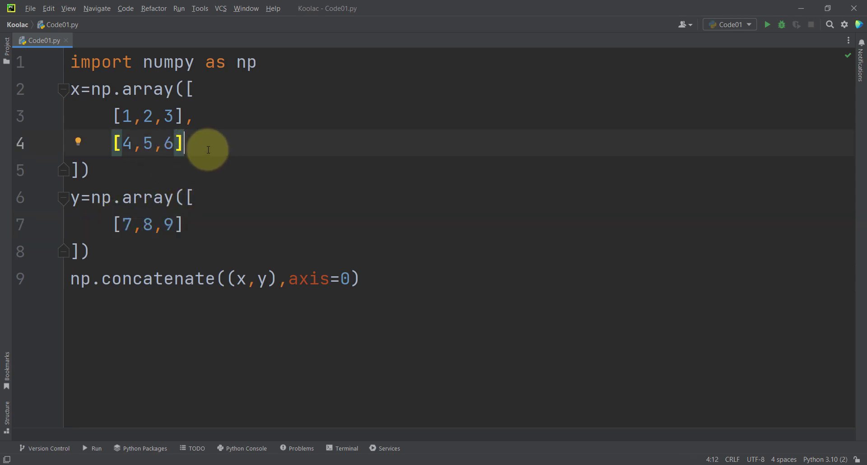
mouse_move(292, 279)
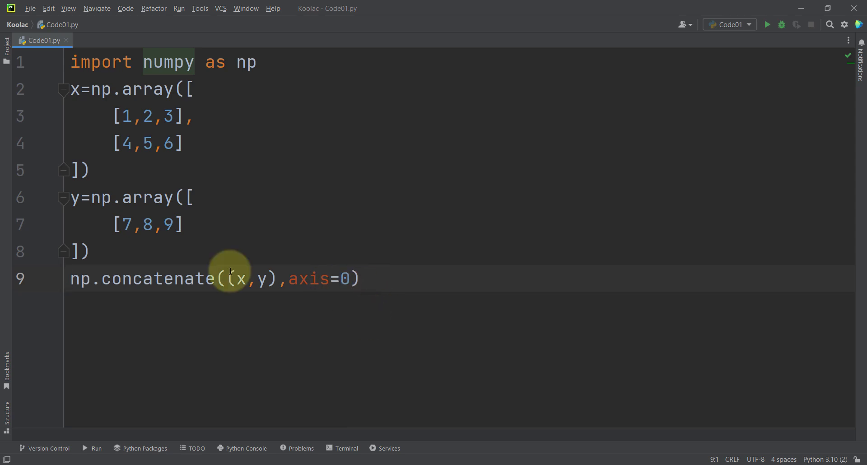
mouse_move(225, 221)
type("=")
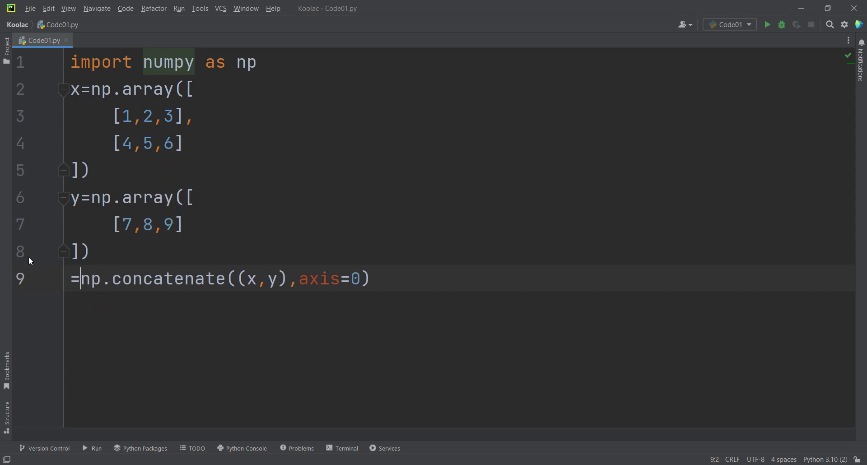
Store the concatenation in result, print(result), and run to show the 3×3 array.
type("result")
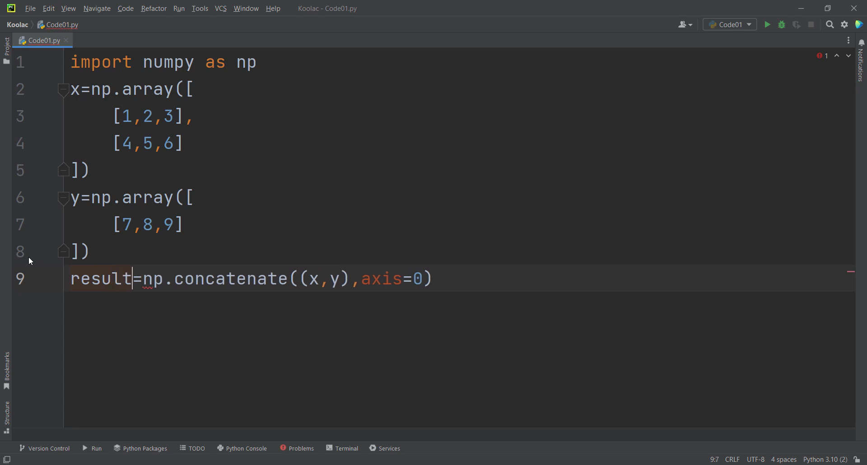
type("pr")
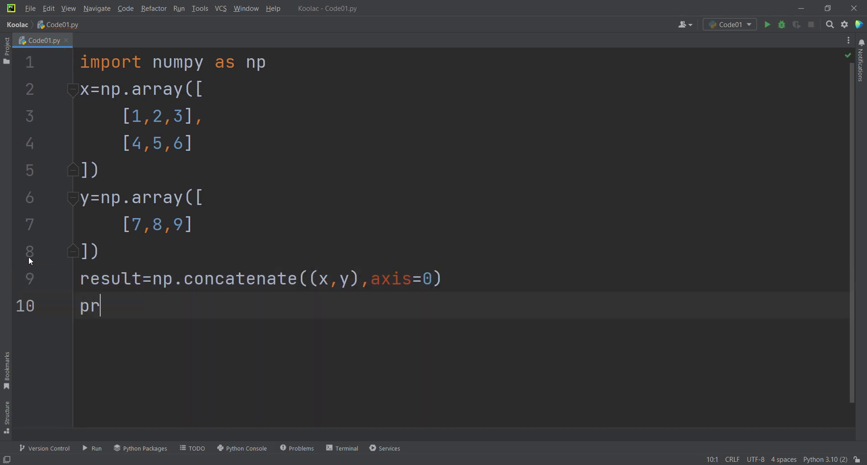
type("int(result)")
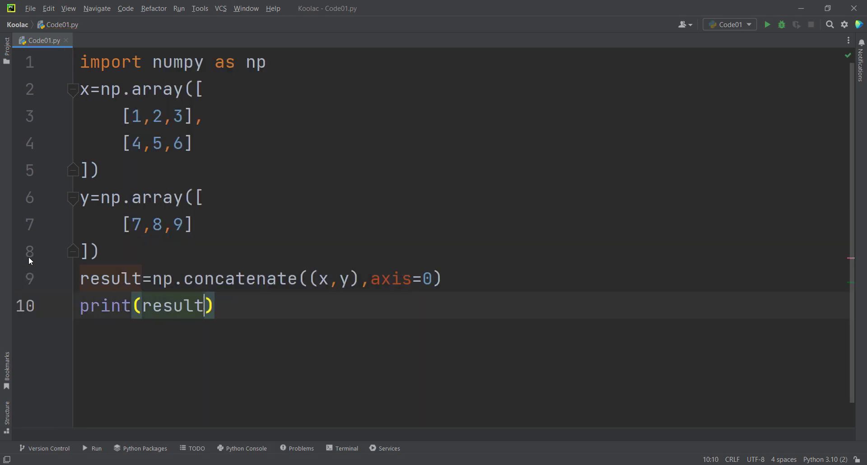
left_click(767, 25)
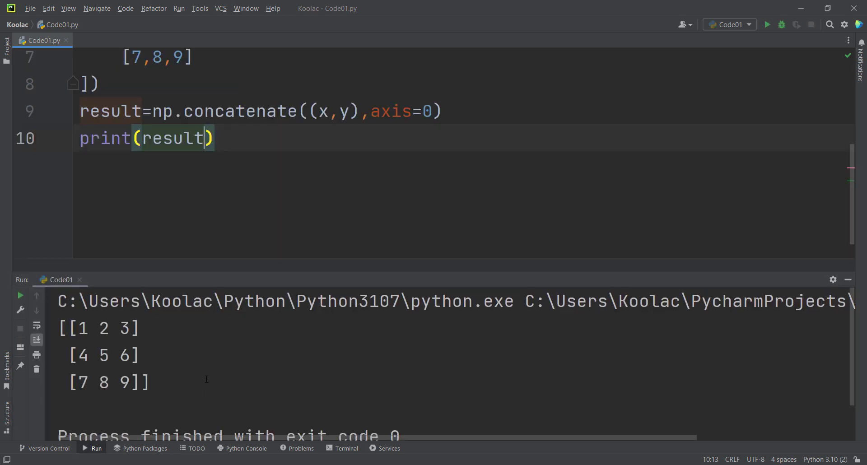
mouse_move(391, 163)
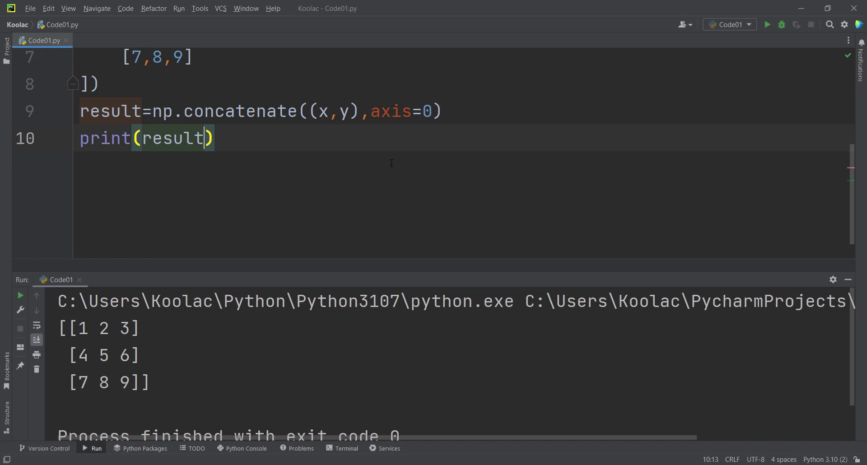
mouse_move(195, 363)
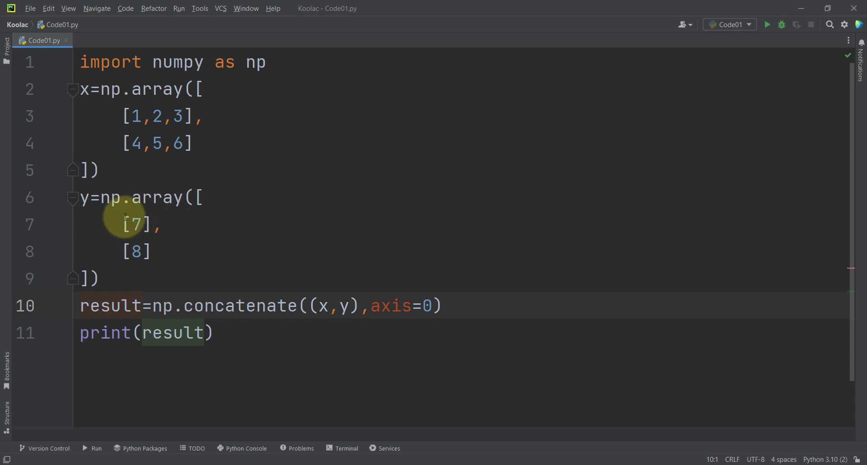
mouse_move(169, 240)
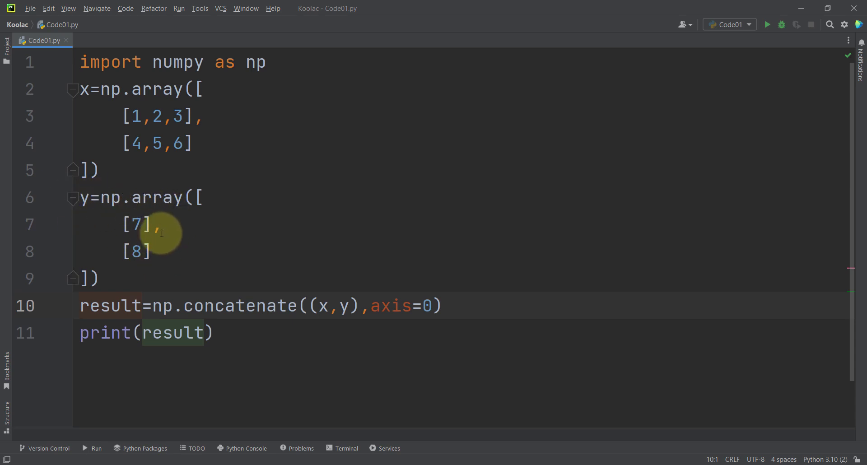
mouse_move(176, 232)
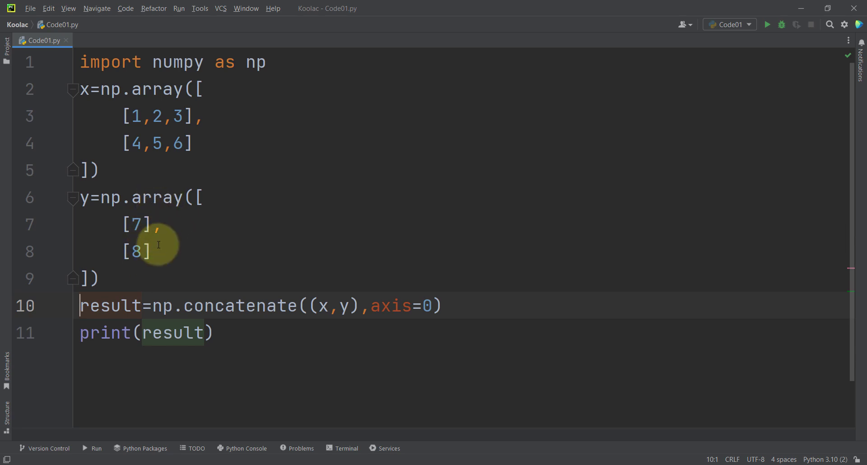
mouse_move(168, 169)
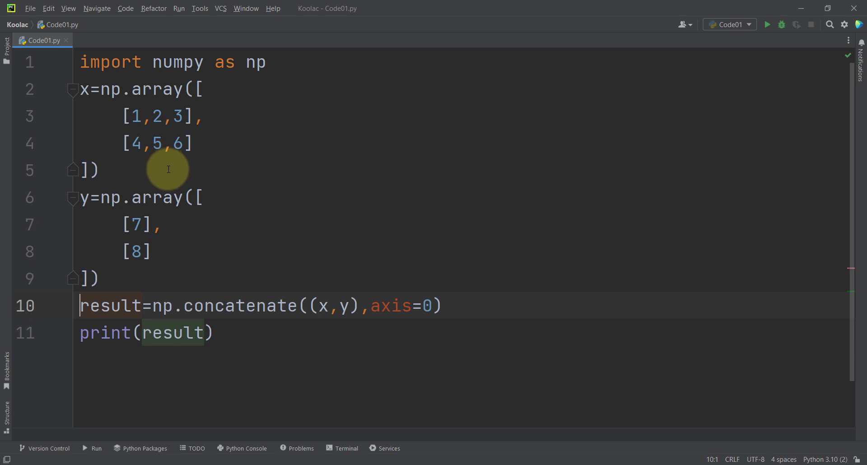
mouse_move(271, 314)
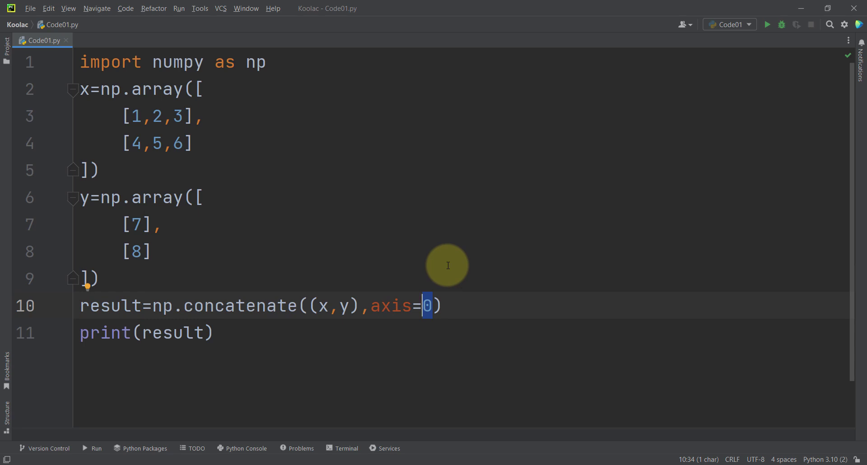
Change the concatenate axis to 1 and run the script.
type("1")
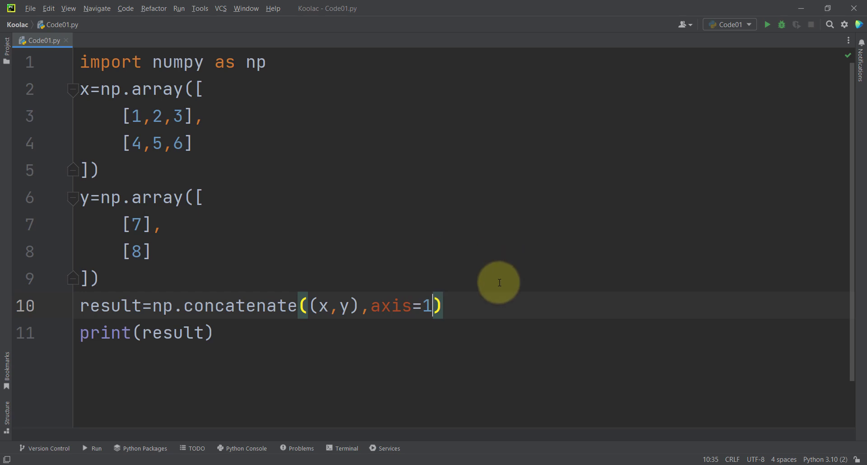
left_click(768, 24)
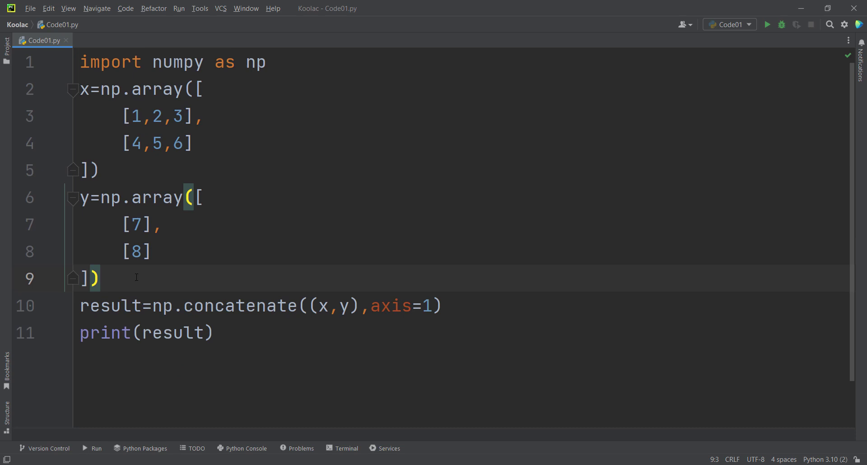
mouse_move(164, 239)
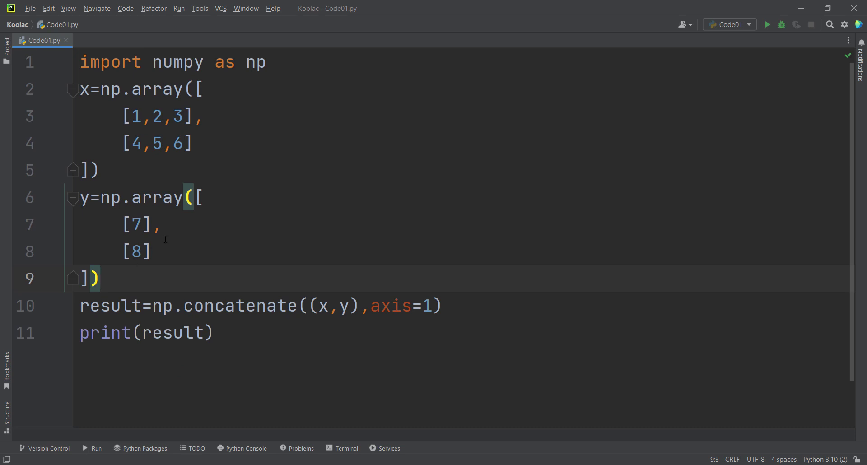
Replace y with the flat array [7,8], point out x, and run the column concatenation.
left_click_drag(203, 198, 93, 278)
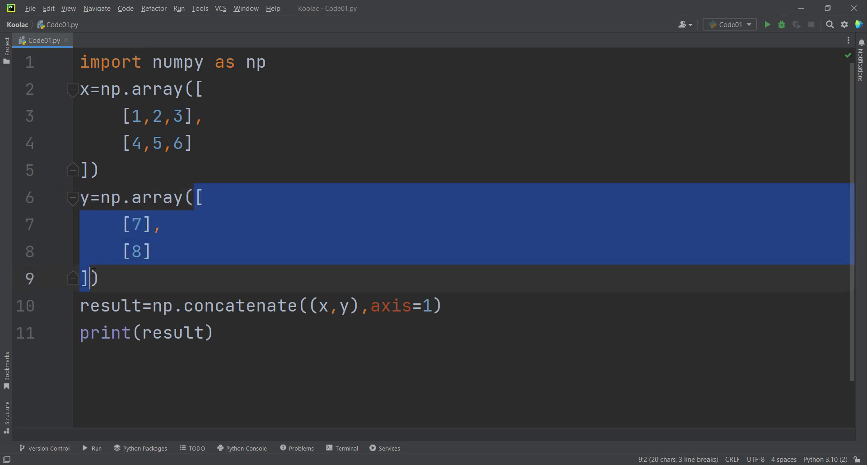
type("[7,8])")
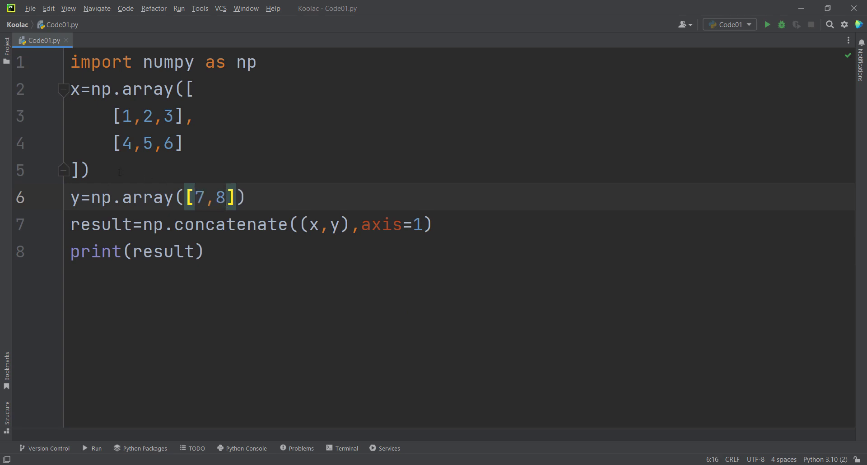
left_click_drag(70, 90, 88, 171)
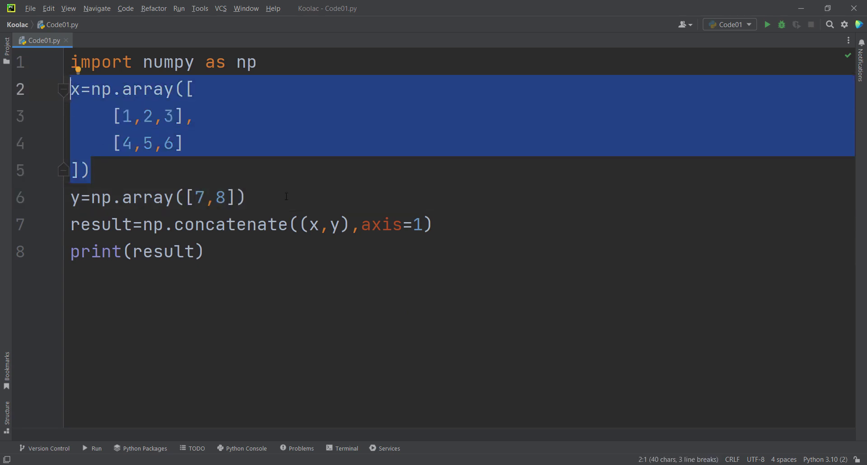
left_click(248, 198)
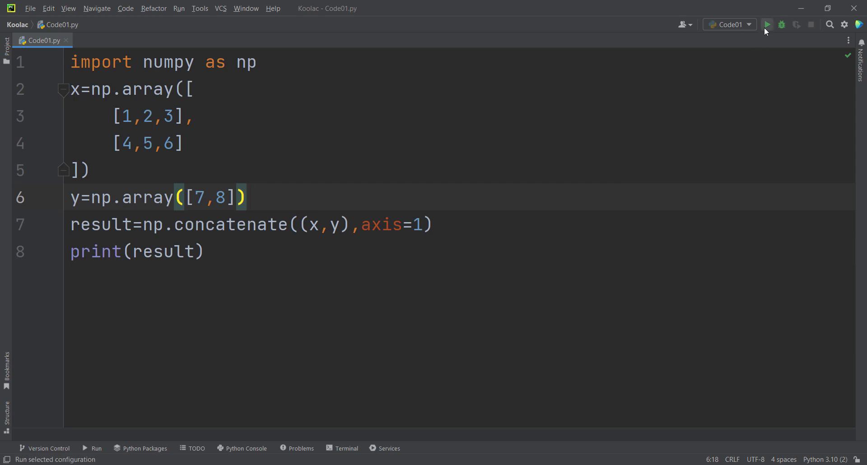
left_click(767, 24)
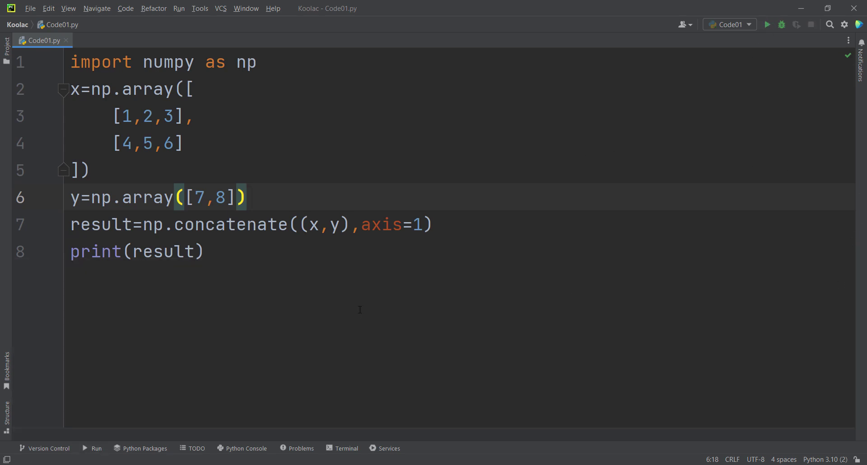
left_click_drag(71, 89, 70, 171)
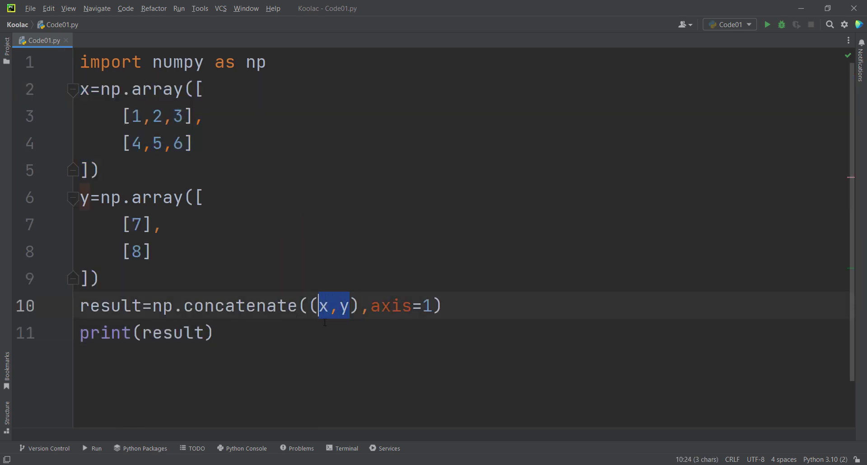
Add a second y to concatenate's arguments and run, printing [[1 2 3 7 7] [4 5 6 8 8]].
left_click(215, 332)
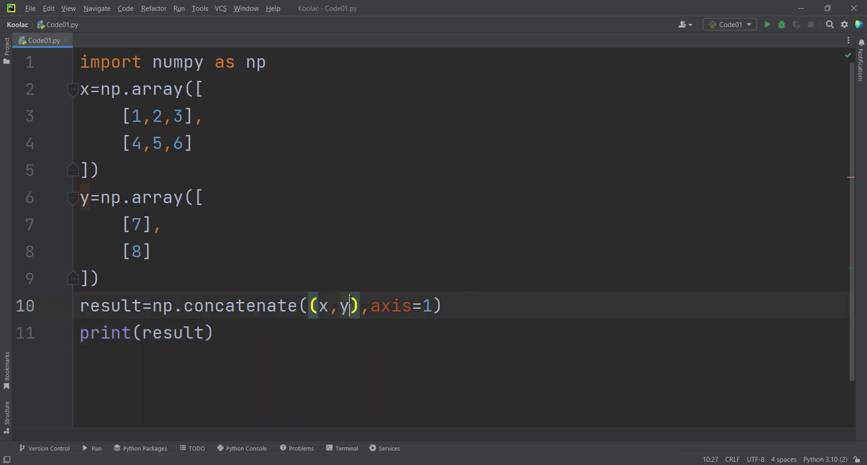
type(",y")
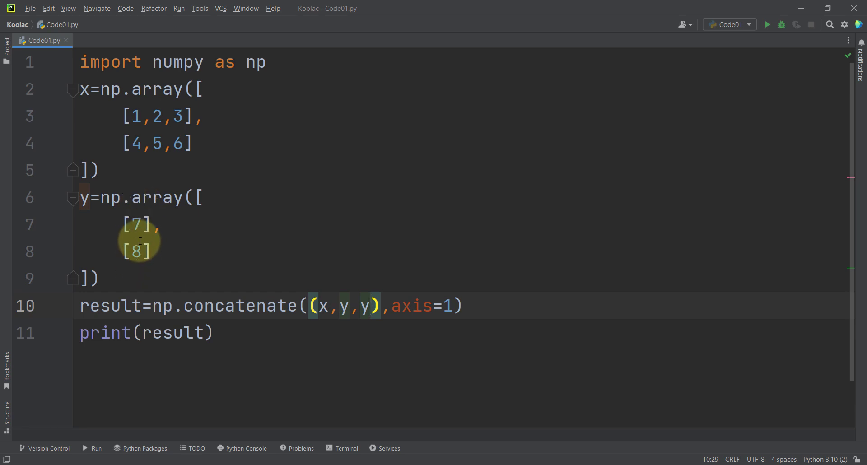
mouse_move(180, 169)
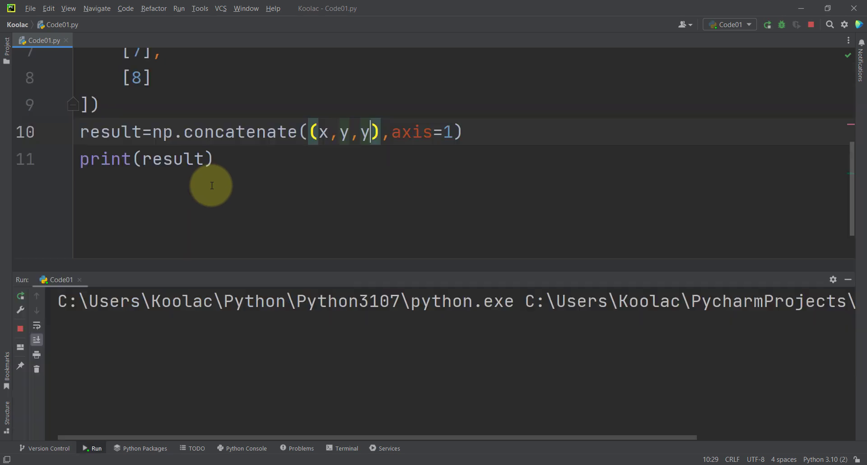
left_click(766, 24)
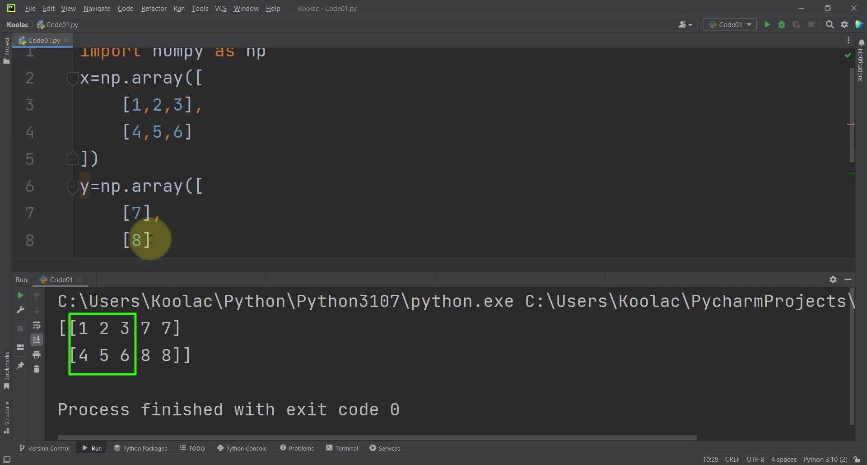
mouse_move(149, 365)
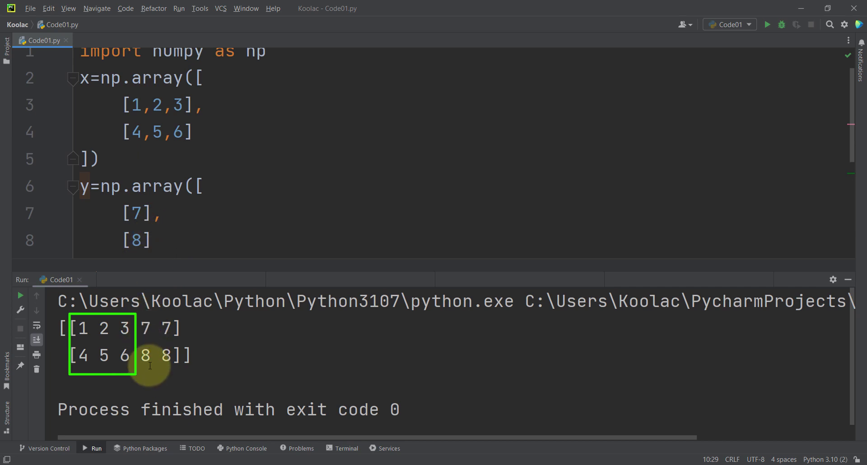
mouse_move(159, 224)
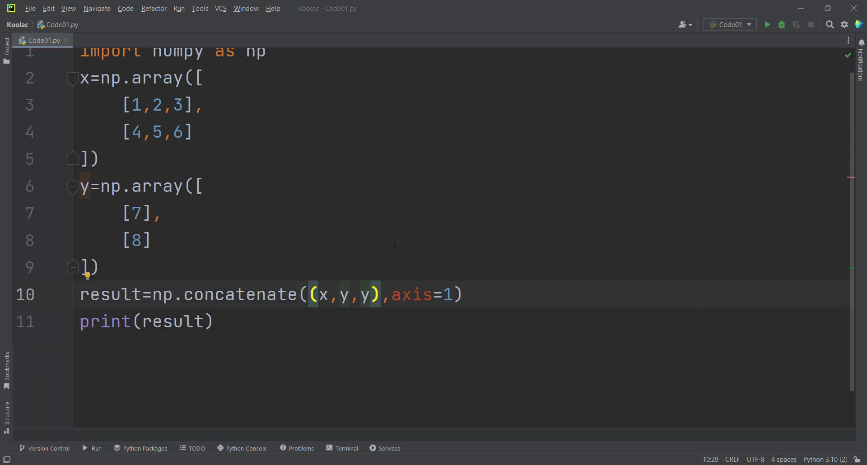
Pass x, y, y as a list in square brackets and rerun; output unchanged.
double_click(368, 294)
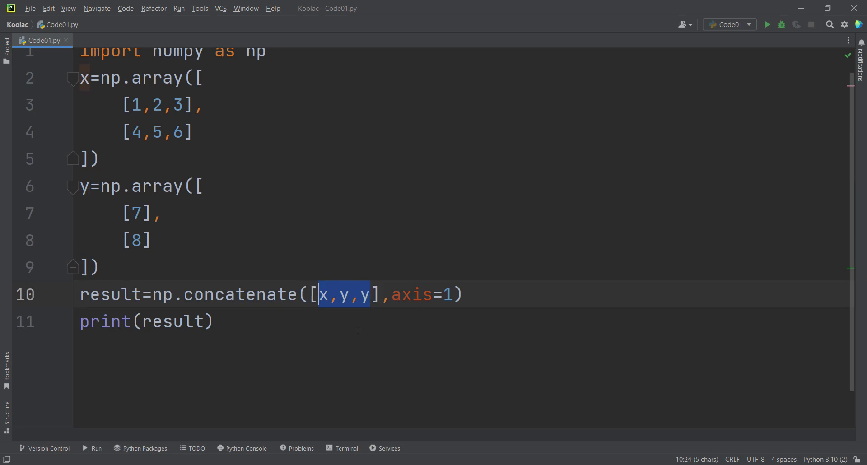
left_click(766, 25)
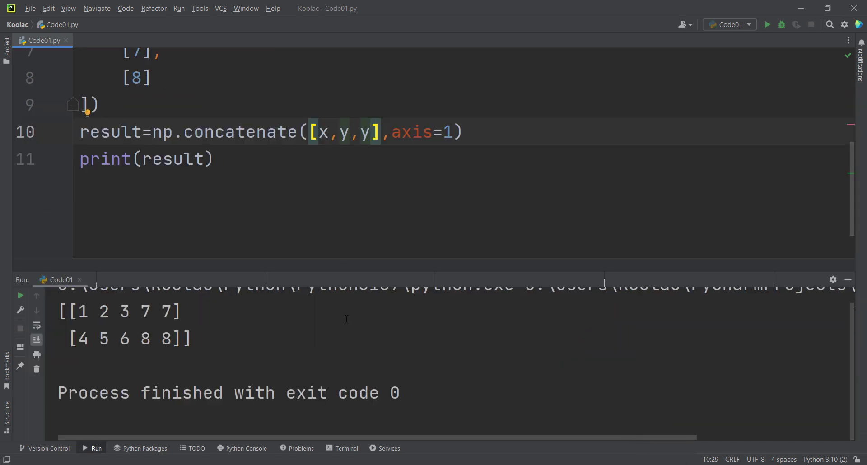
left_click(371, 131)
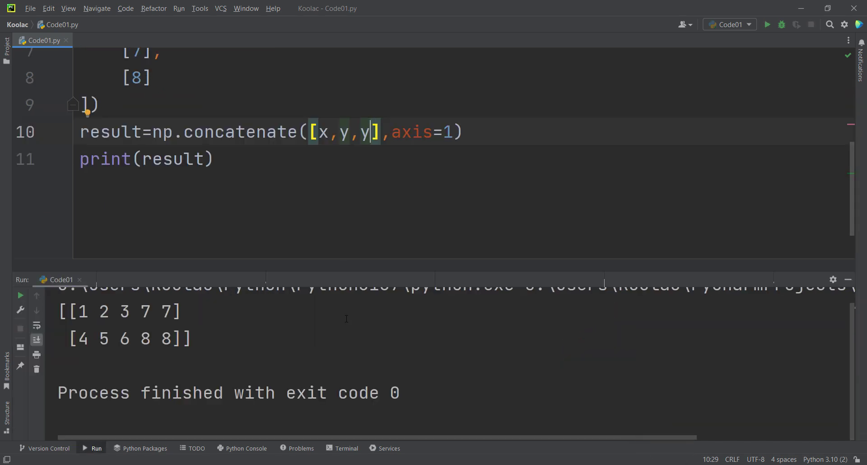